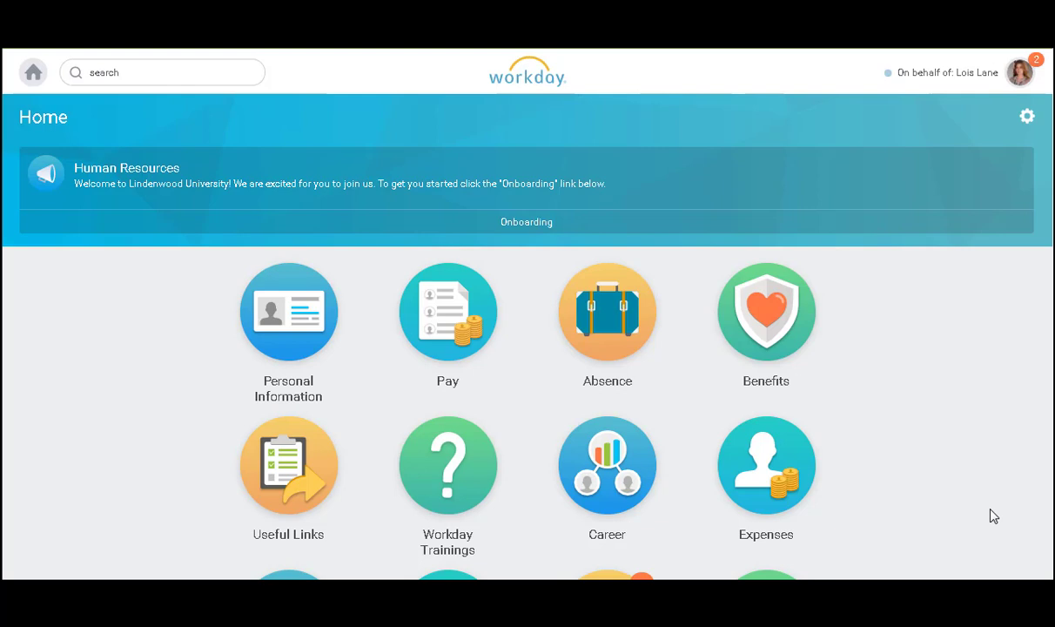
mouse_move(702, 363)
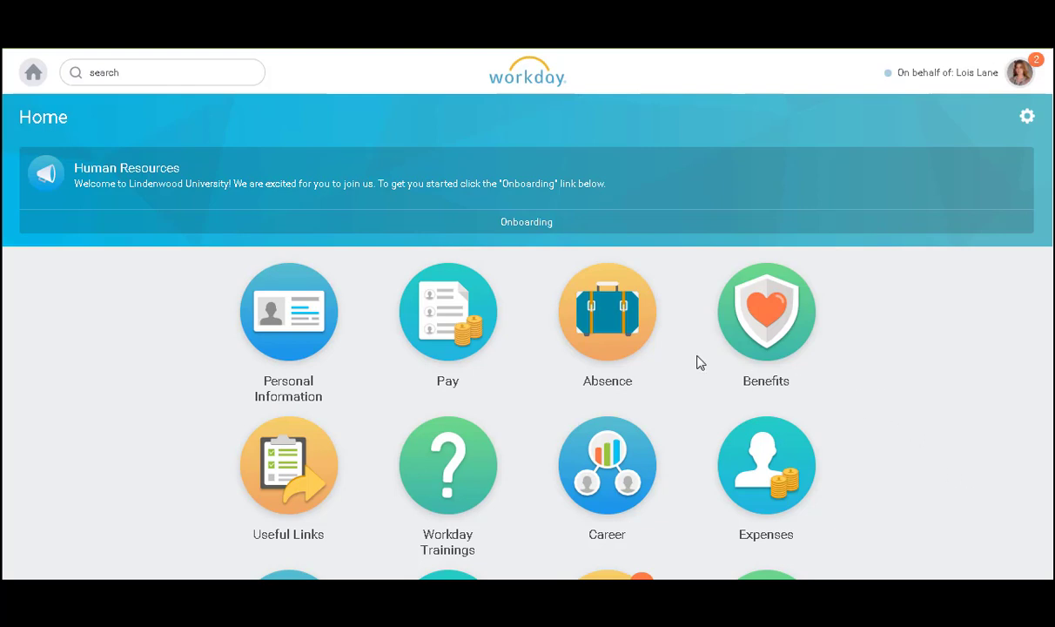
Open the Absence worklet from the Workday home page
left_click(607, 312)
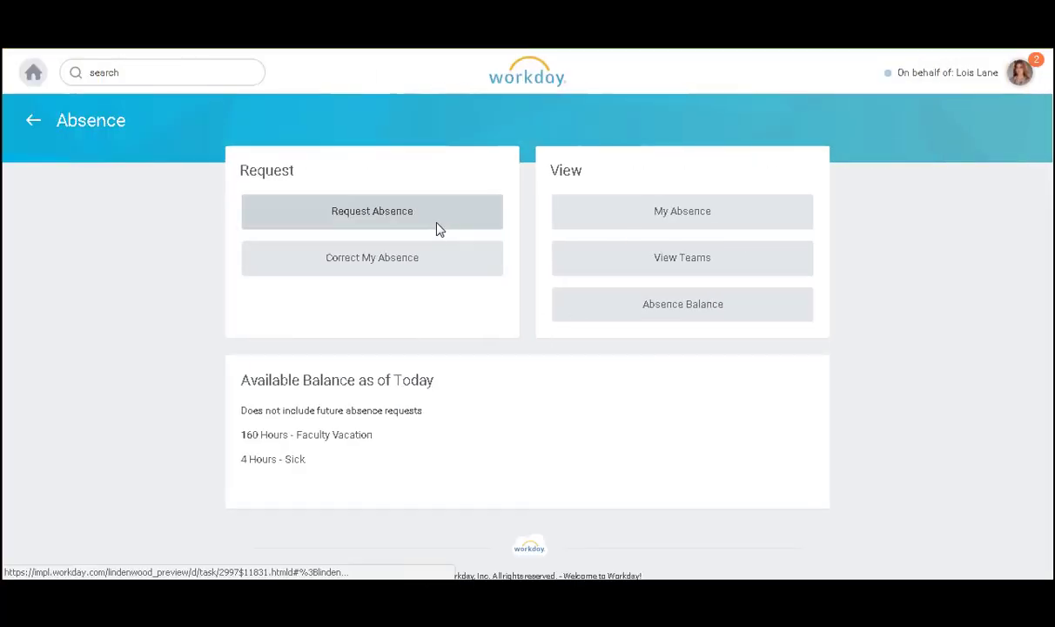
Start a new absence request and switch the calendar view to November 2017
left_click(372, 211)
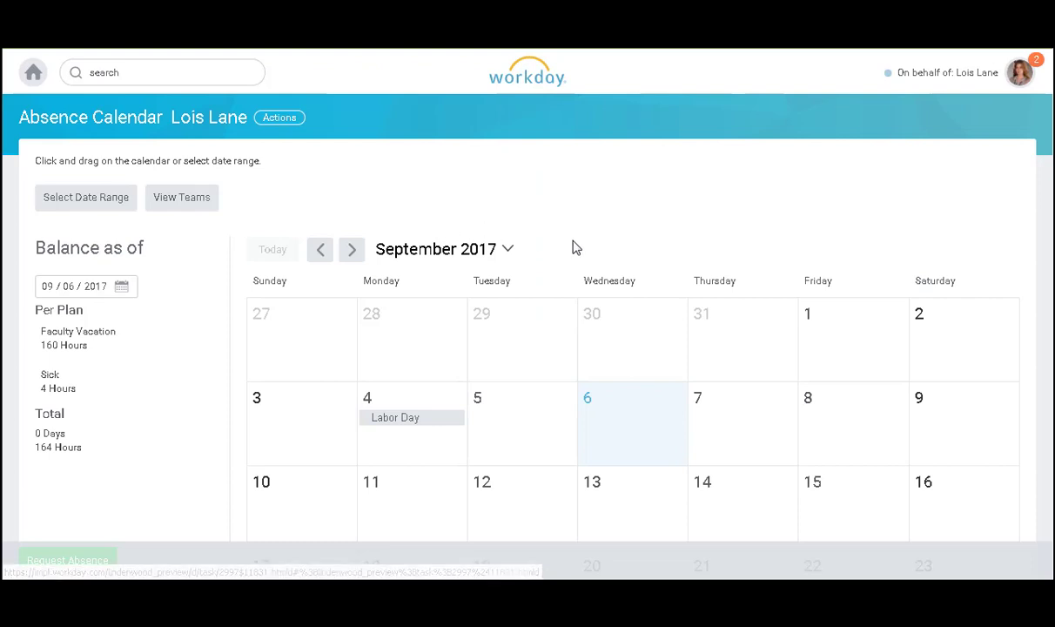
scroll("down", 3)
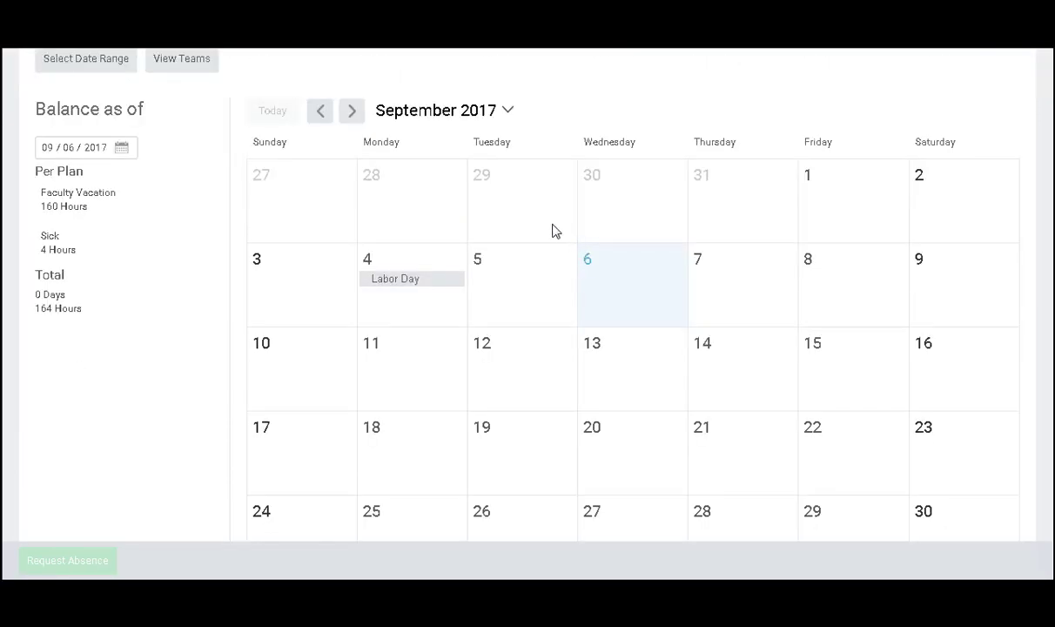
left_click(508, 111)
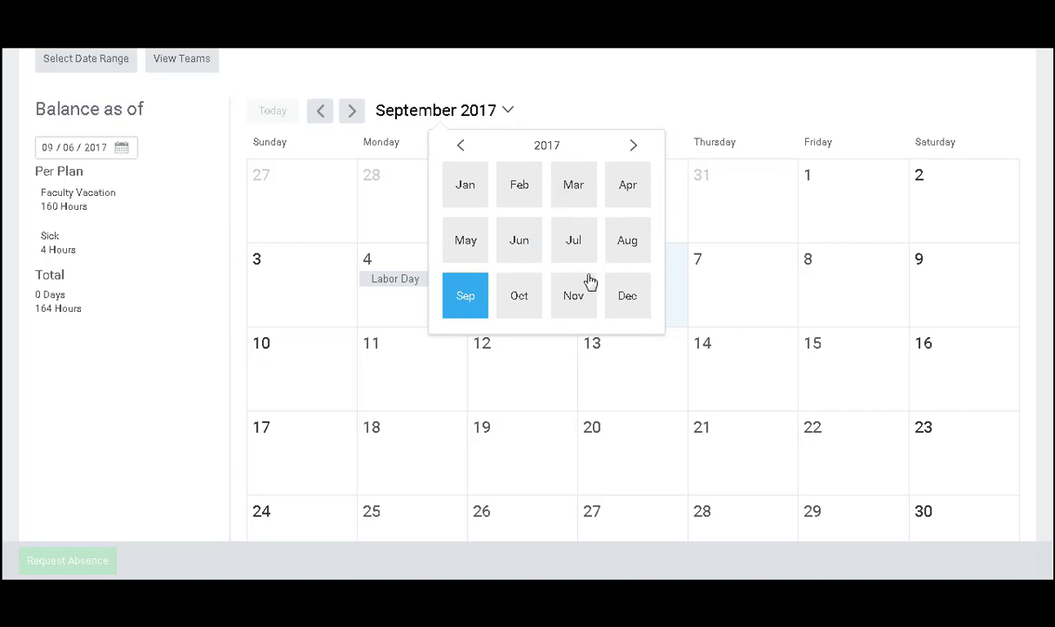
left_click(464, 295)
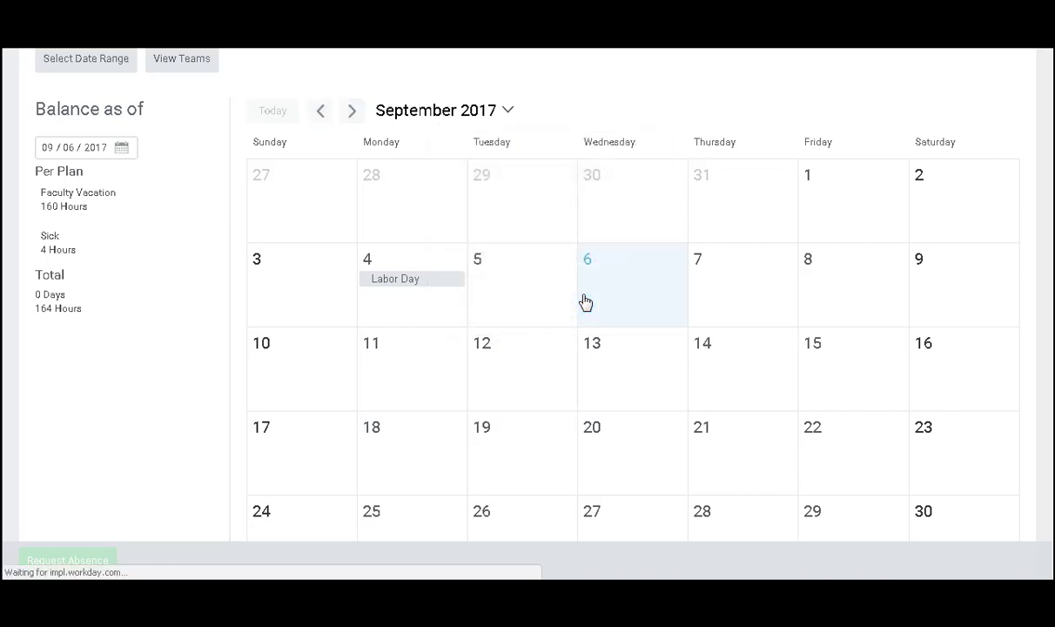
left_click(352, 111)
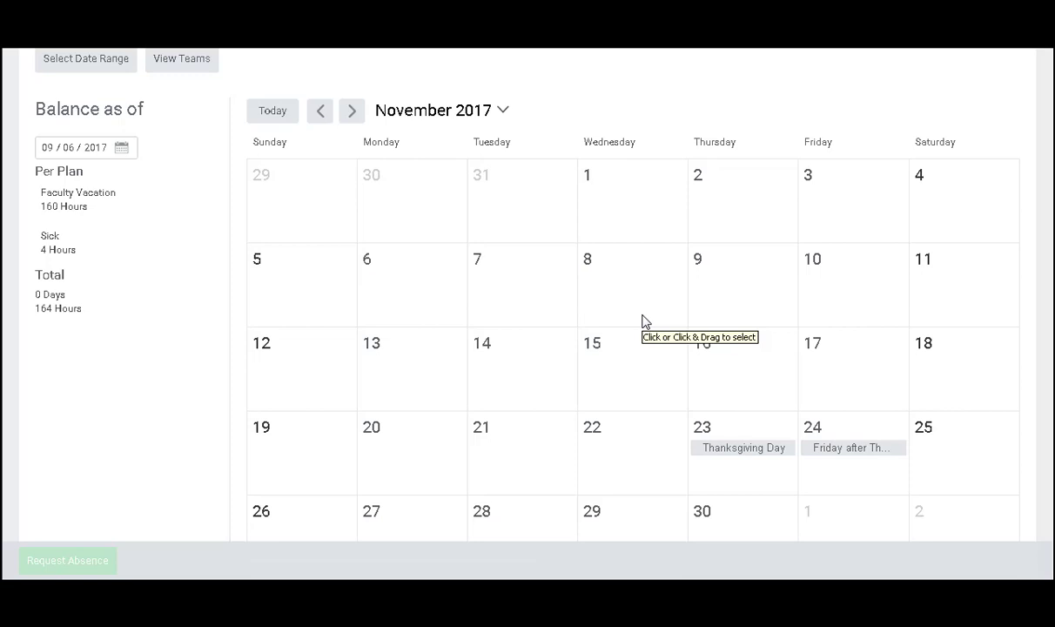
scroll("down", 3)
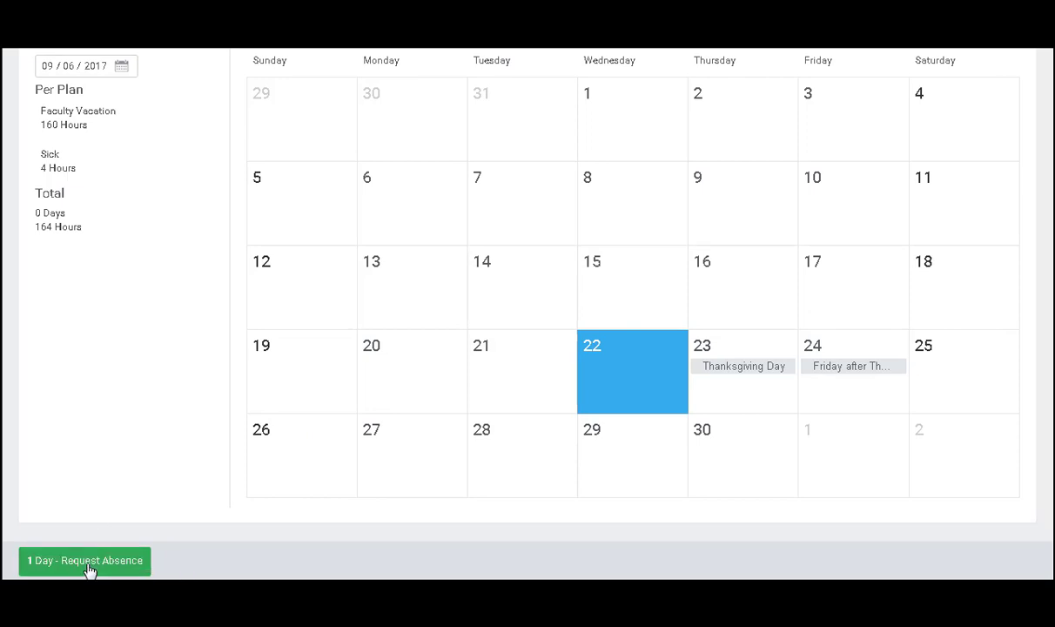
Request a one-day absence on November 22 and choose Faculty Vacation as its type
left_click(84, 560)
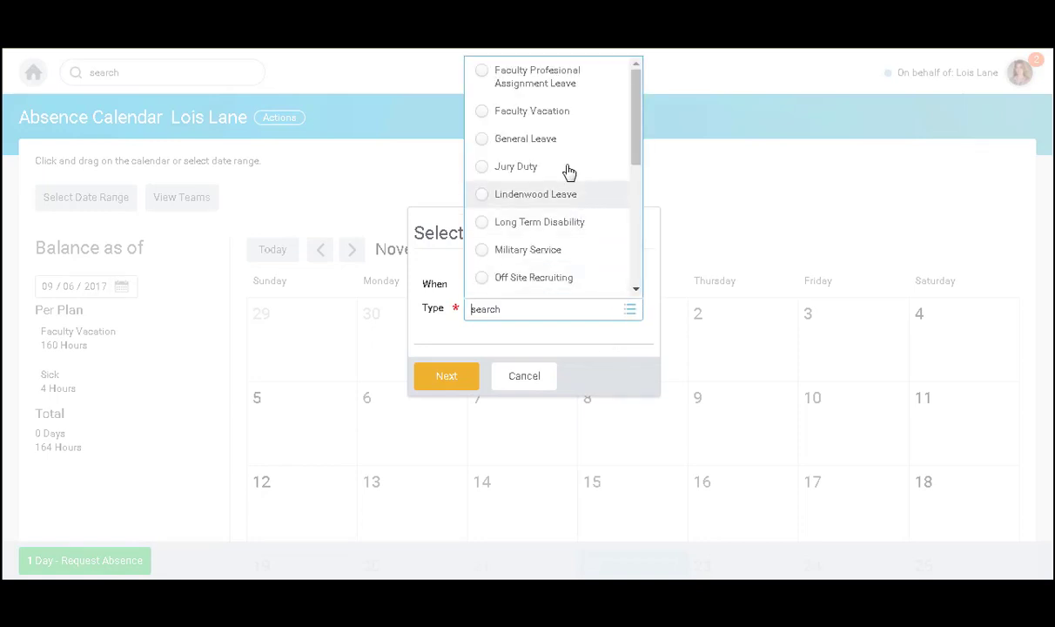
left_click(532, 111)
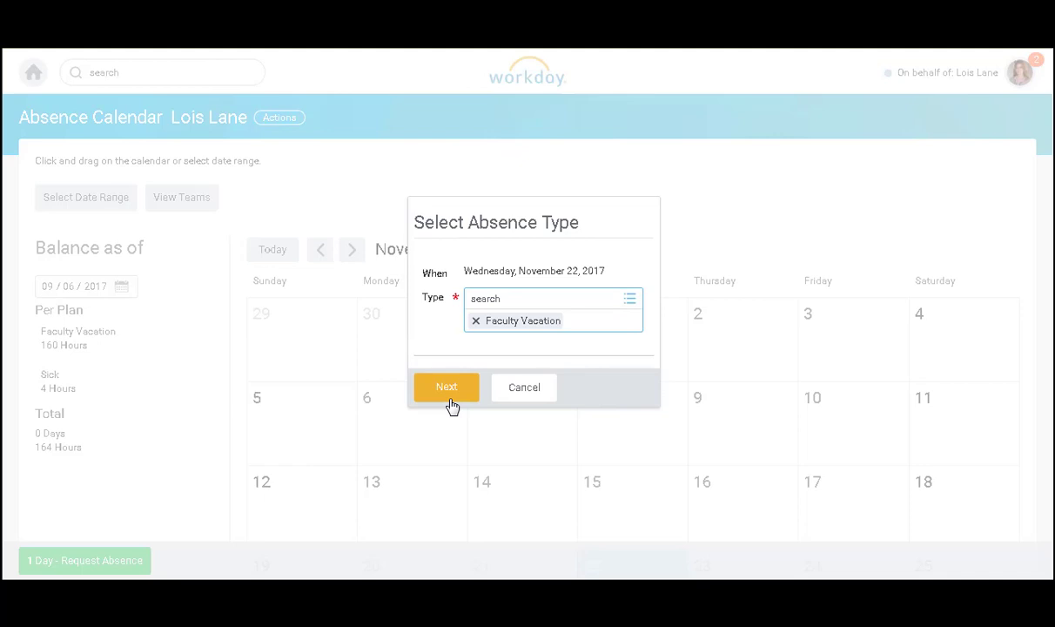
Confirm Faculty Vacation in the Select Absence Type dialog and continue to the request form
left_click(446, 387)
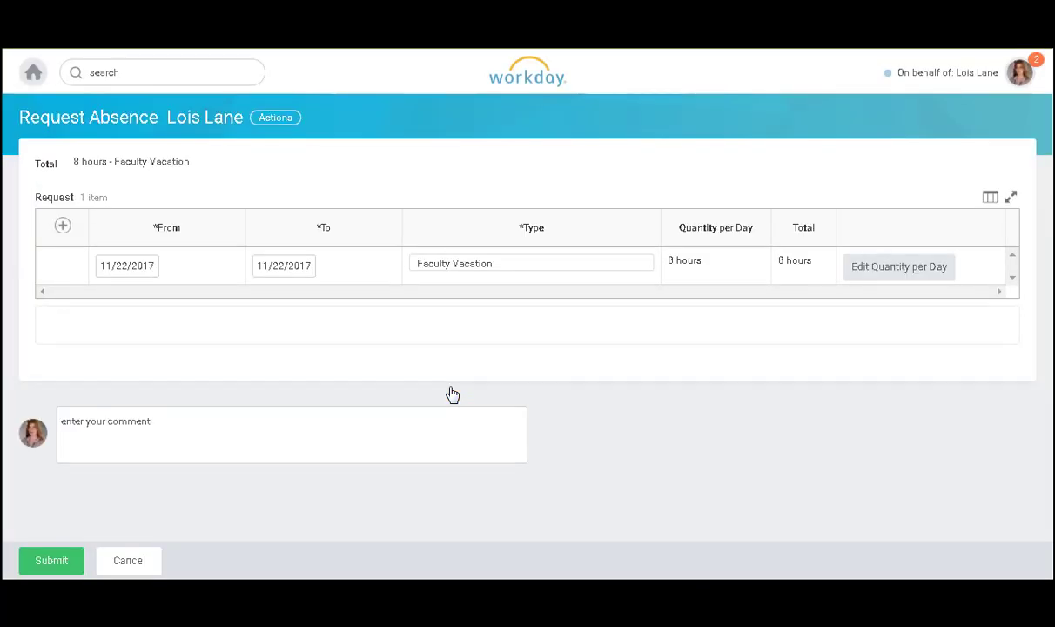
mouse_move(656, 315)
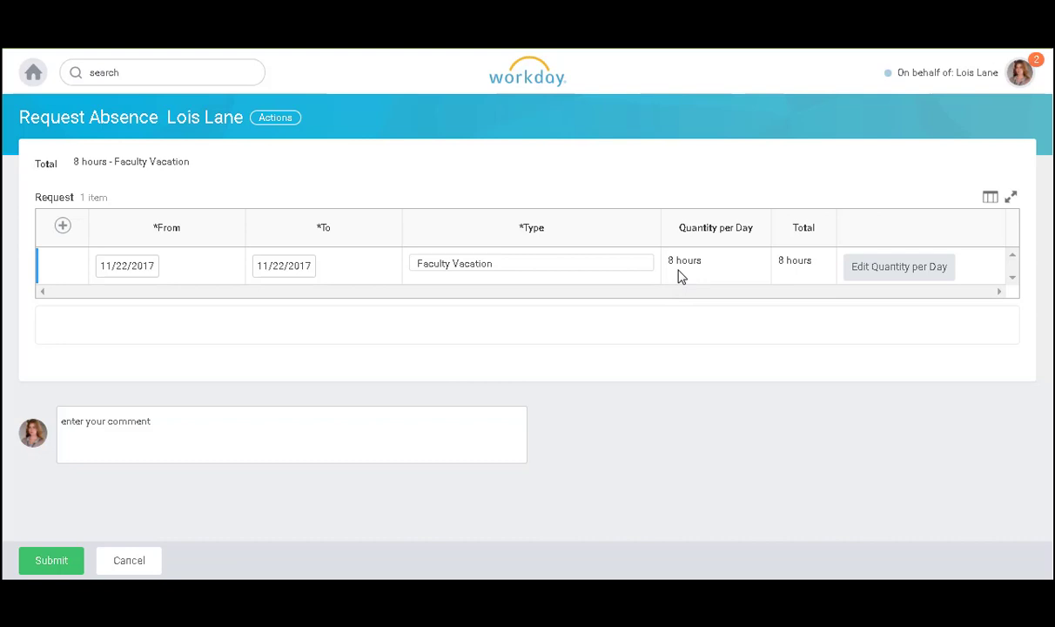
mouse_move(759, 279)
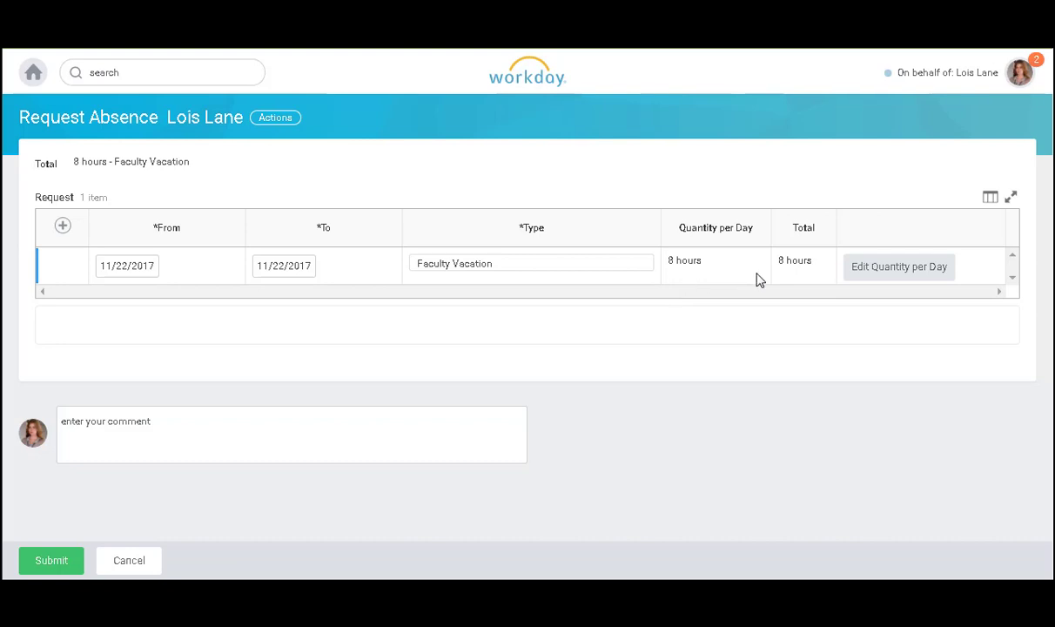
mouse_move(898, 265)
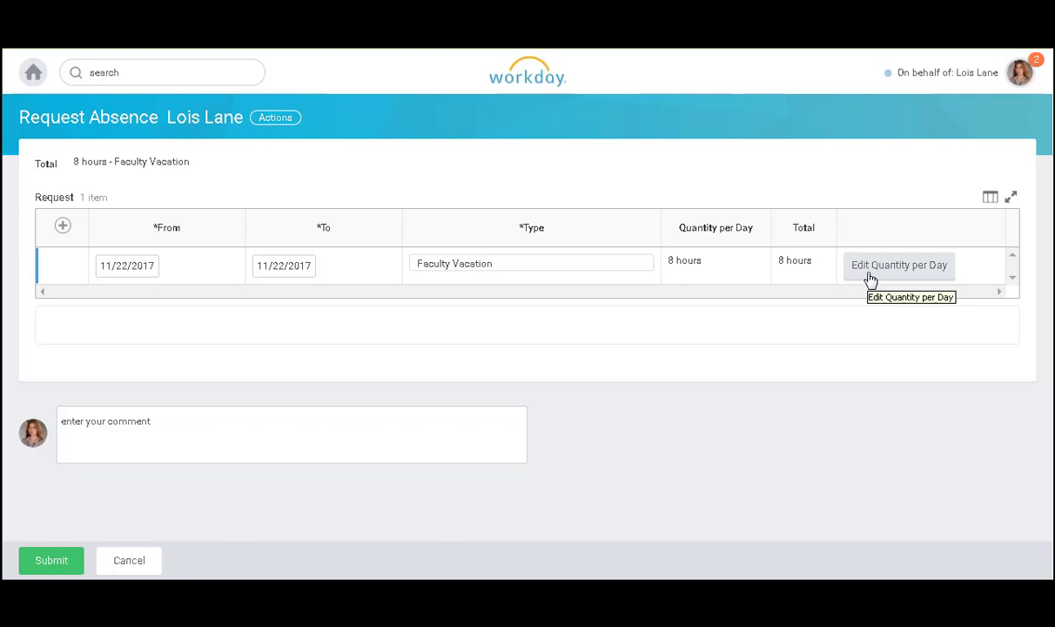
Change the 11/22/2017 quantity per day to 4 hours and submit the request
left_click(898, 265)
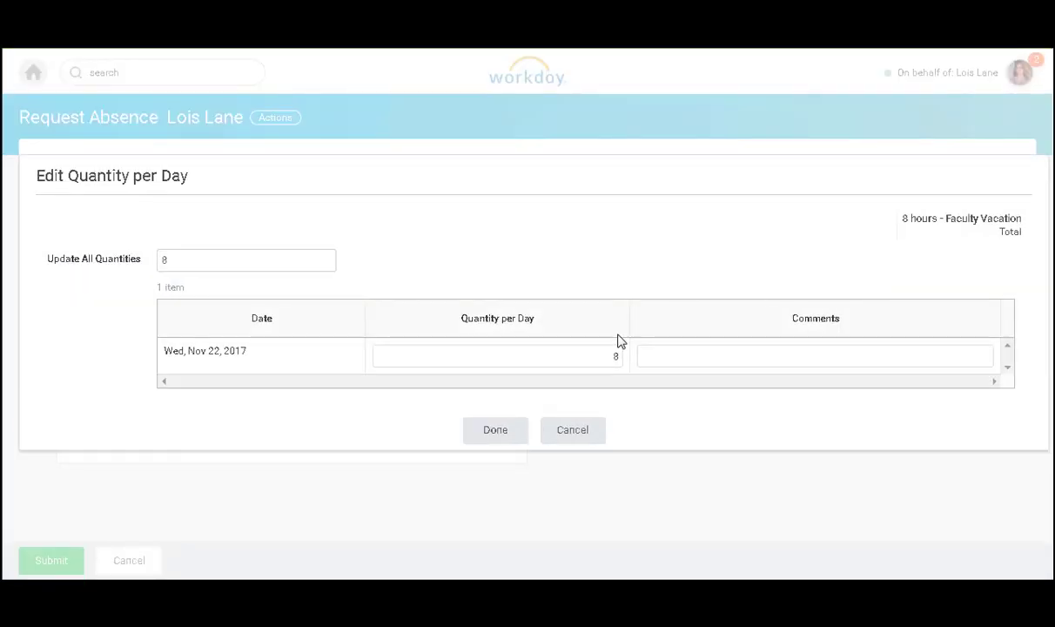
left_click(496, 356)
type("4")
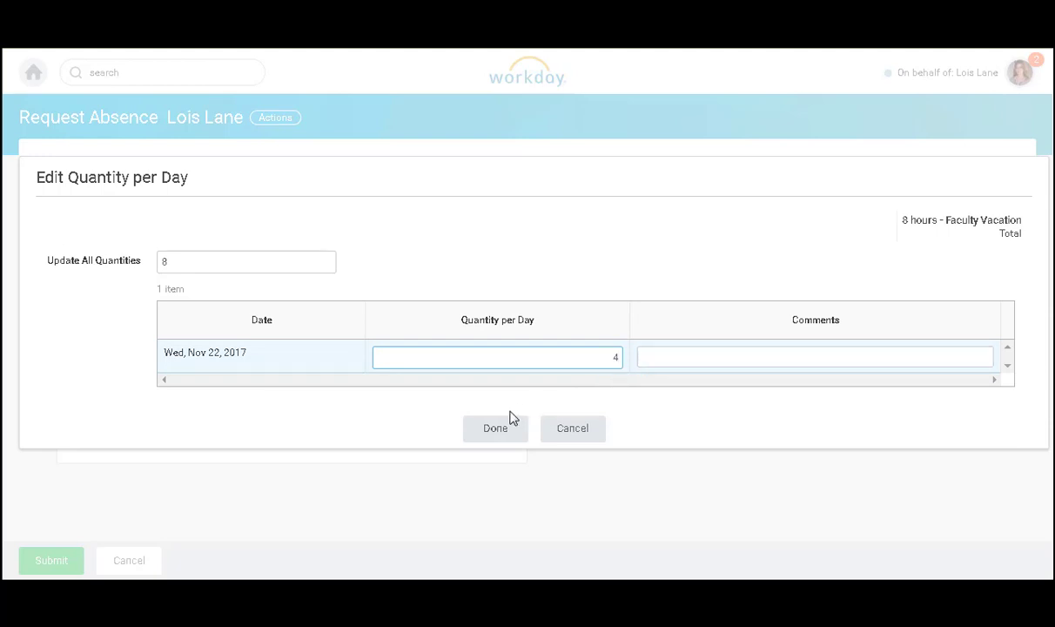
left_click(494, 427)
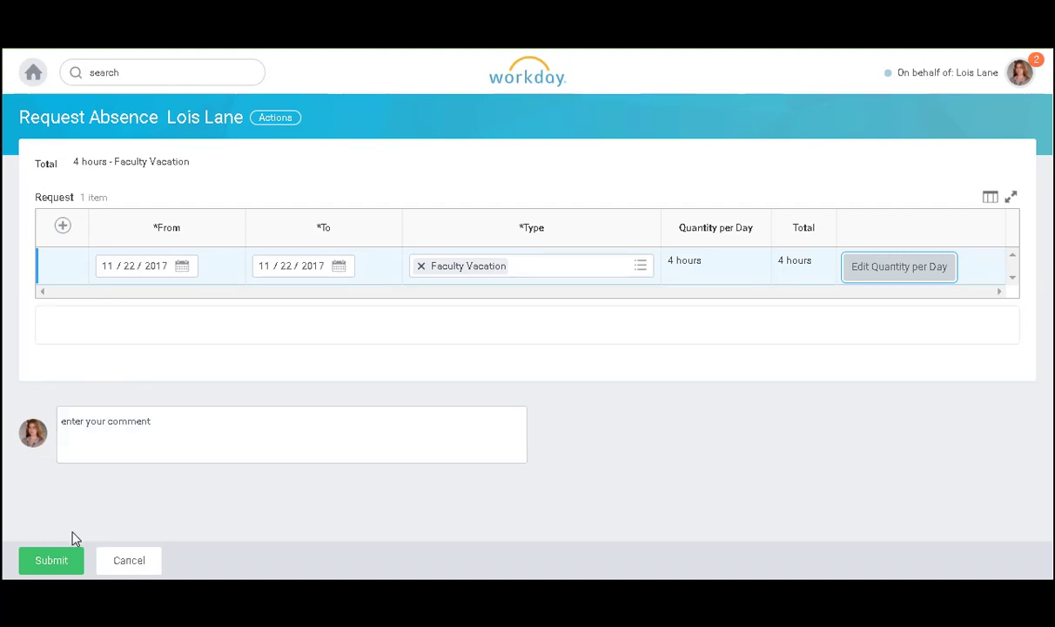
left_click(51, 559)
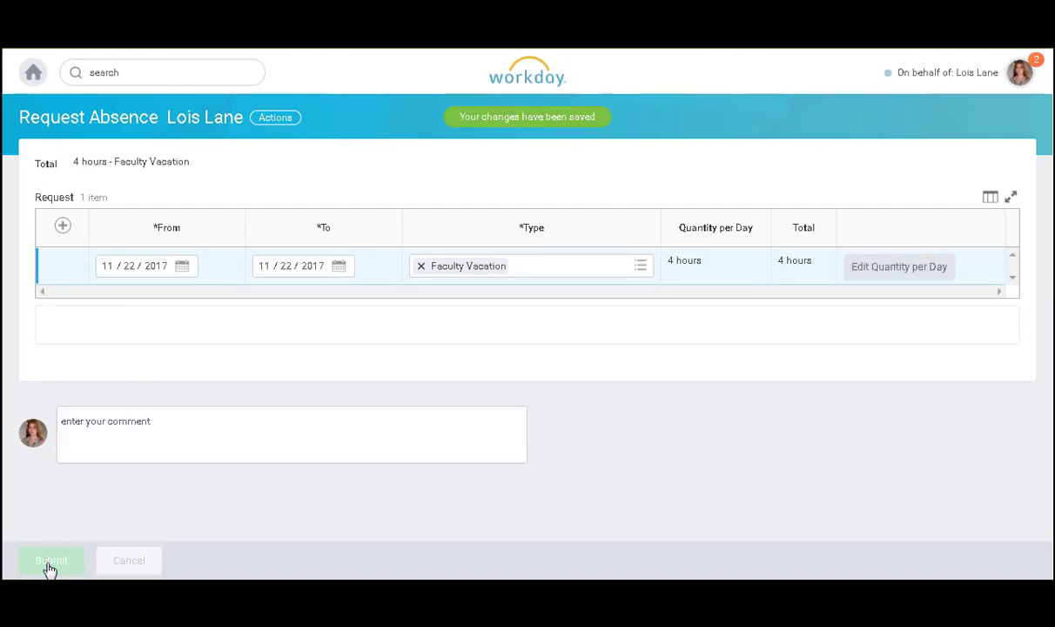
left_click(50, 560)
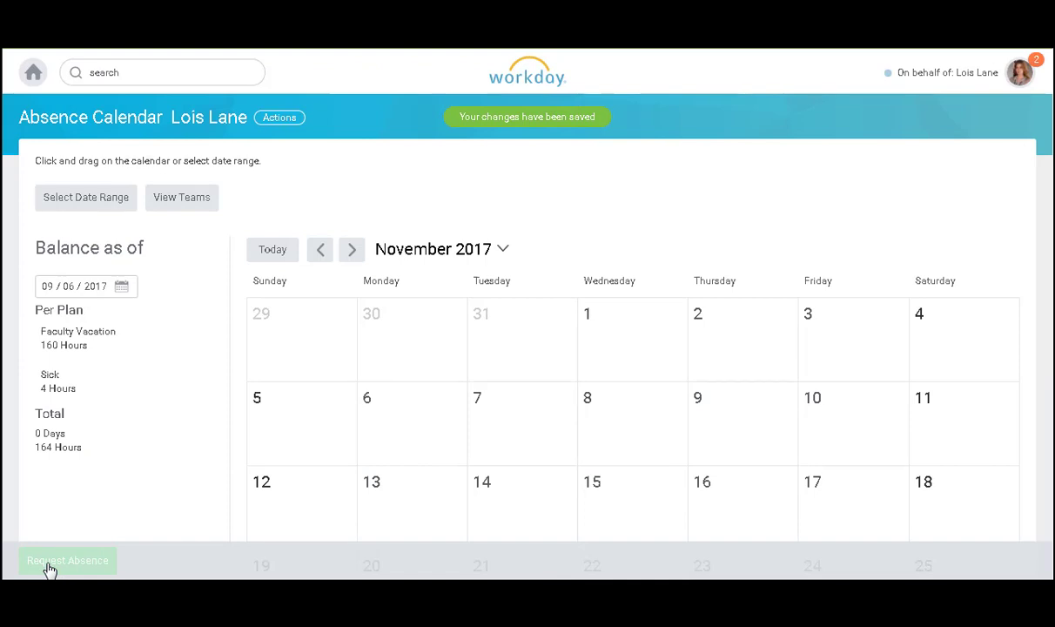